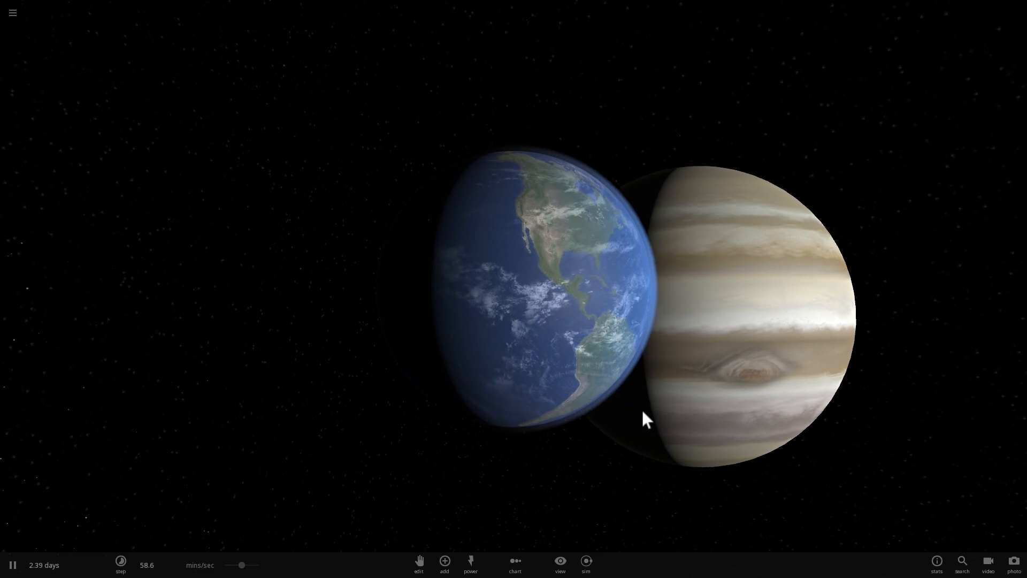
Step: Adjust the camera view onto Jupiter in the Solar System simulation
left_click_drag(645, 421, 622, 424)
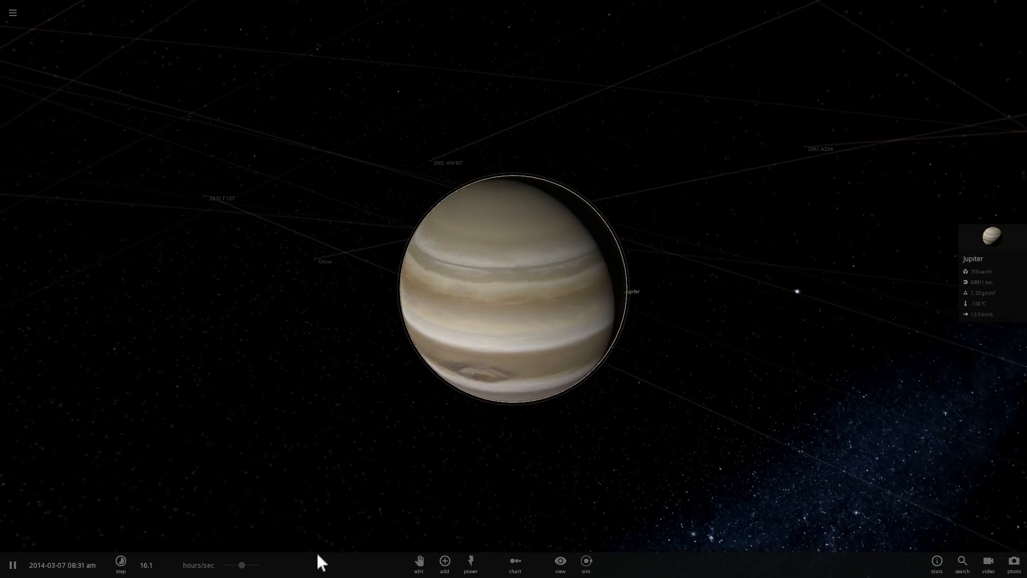
Step: Slow time to minutes per second and open Jupiter's full property details
left_click(121, 565)
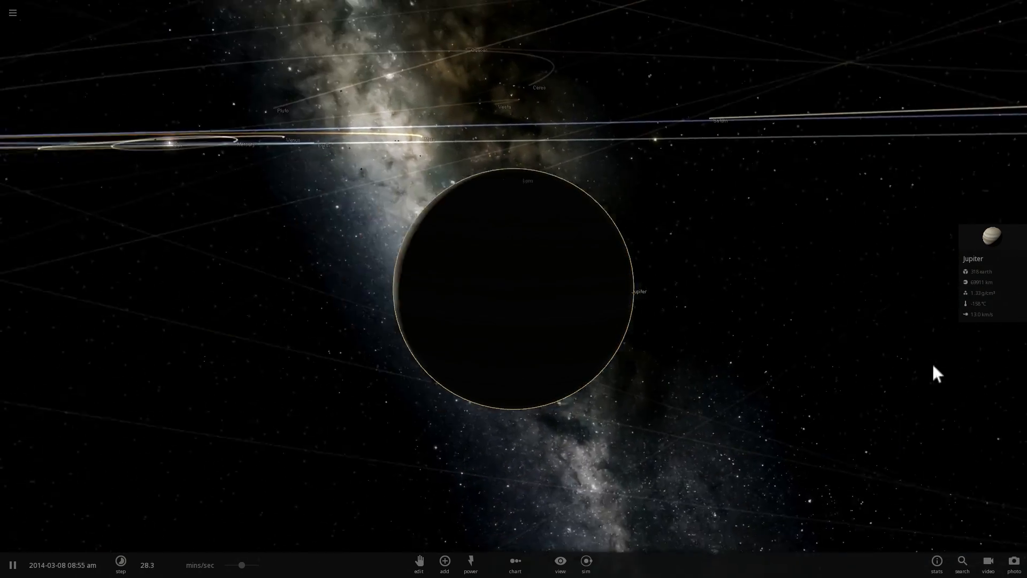
left_click(989, 237)
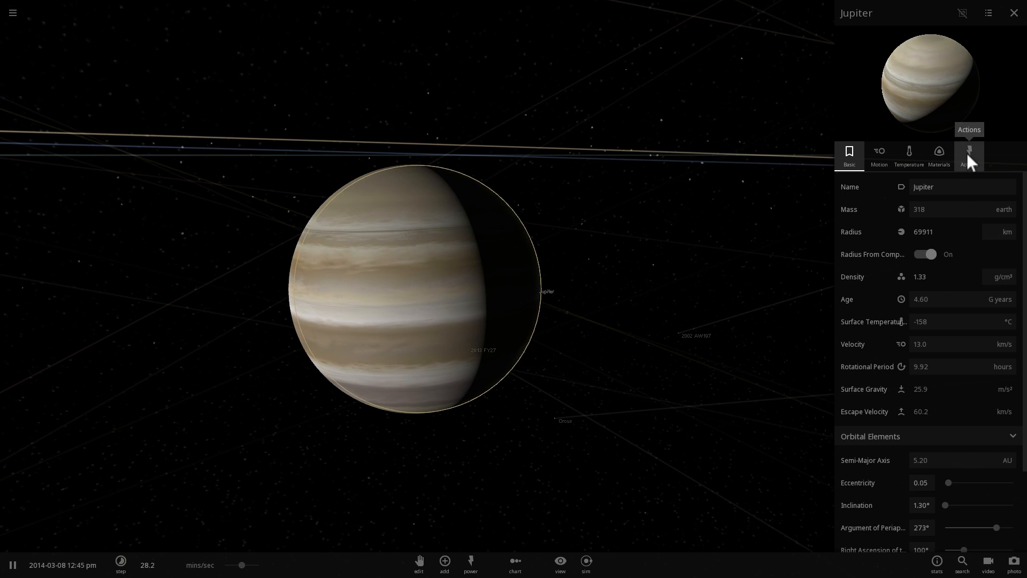
Step: Show Jupiter's actions, then open and close the simulation-wide actions list
left_click(969, 155)
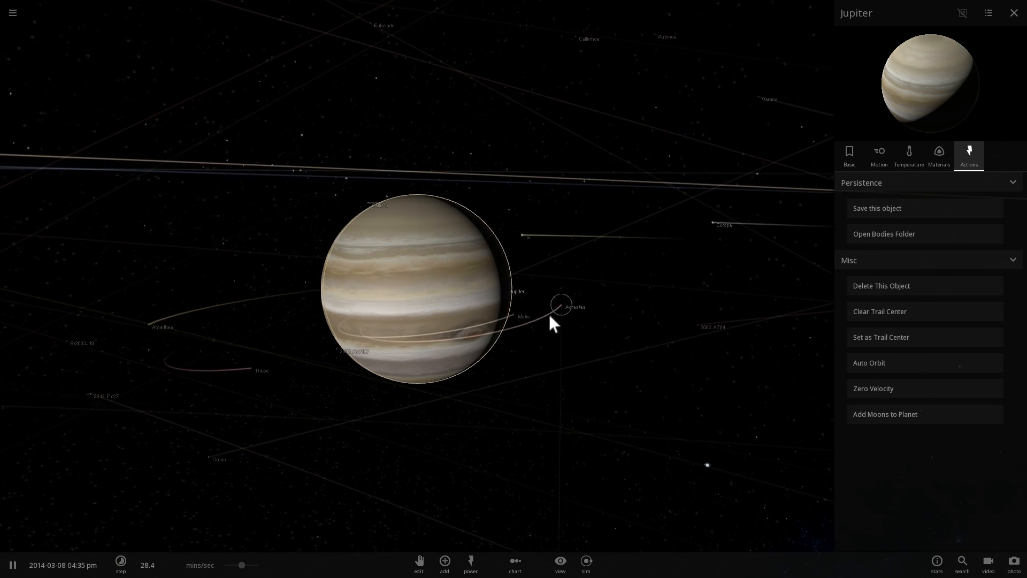
left_click(470, 563)
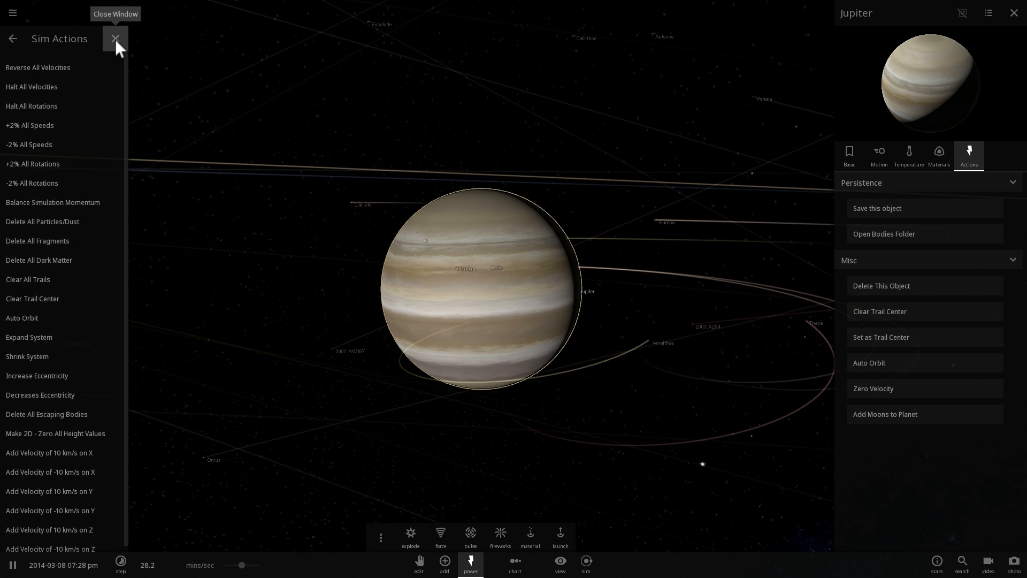
left_click(116, 39)
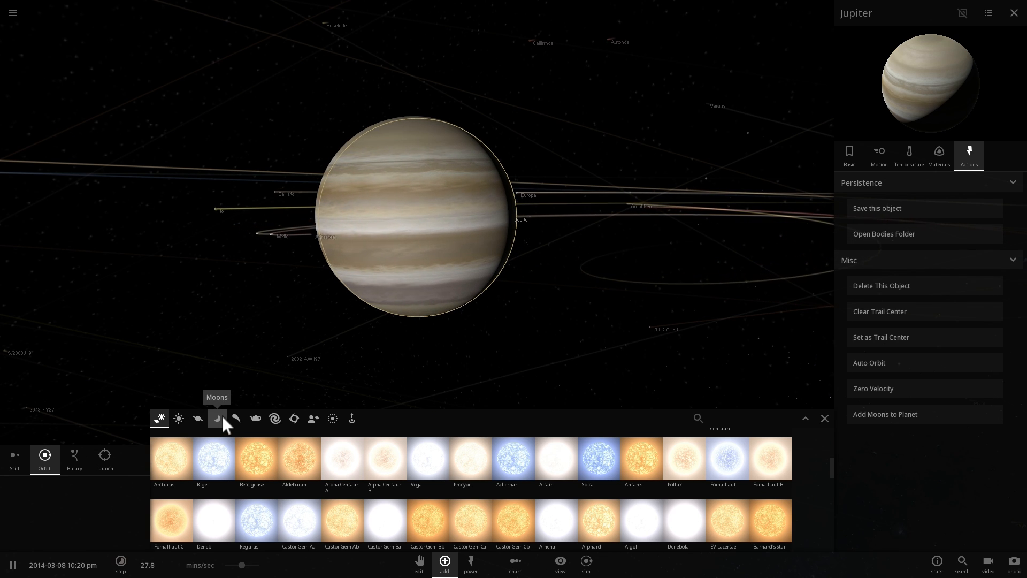
Step: Browse the addable moons and body catalogue, then place Earth orbiting Jupiter
left_click(254, 418)
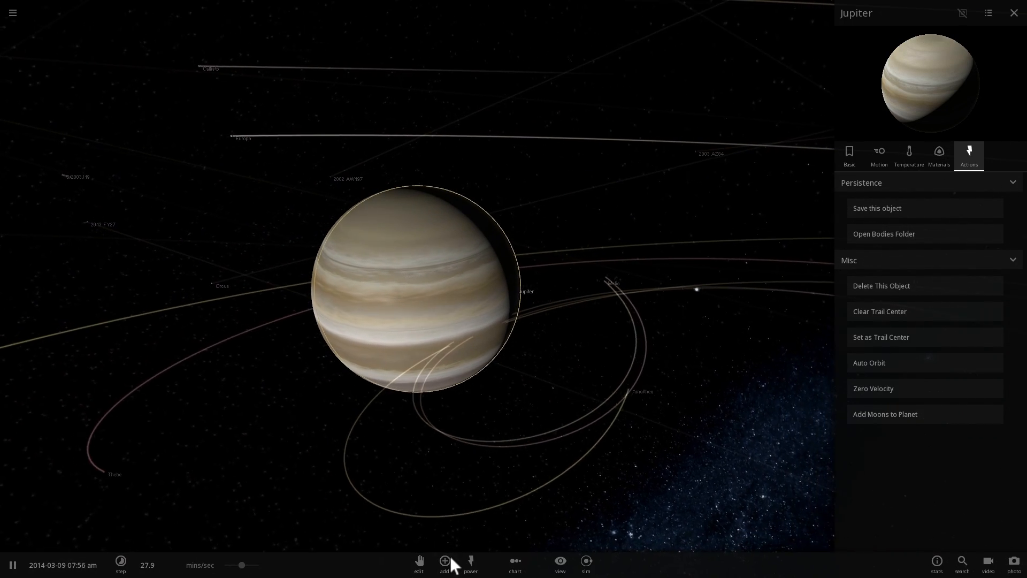
left_click(444, 563)
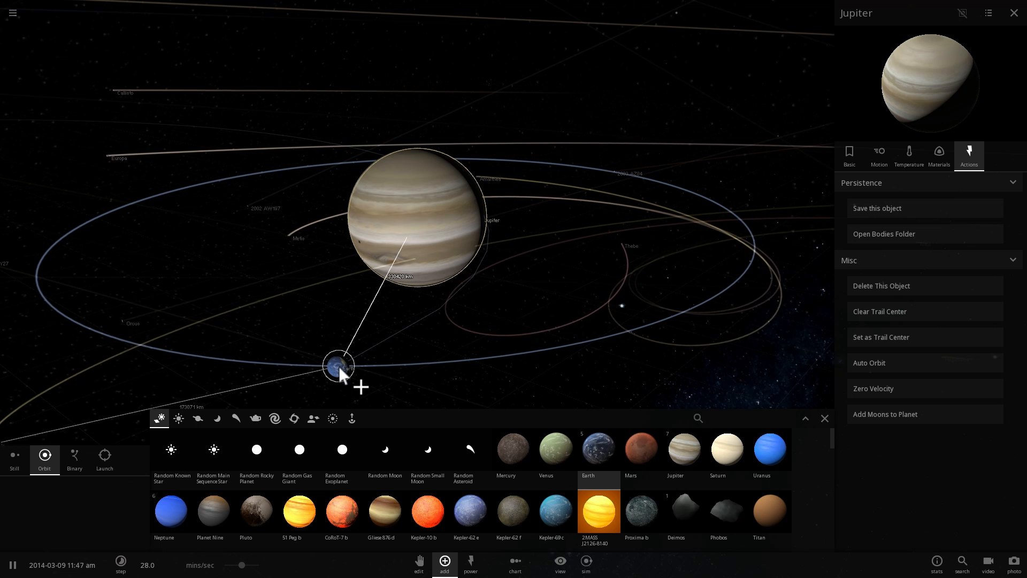
left_click(339, 364)
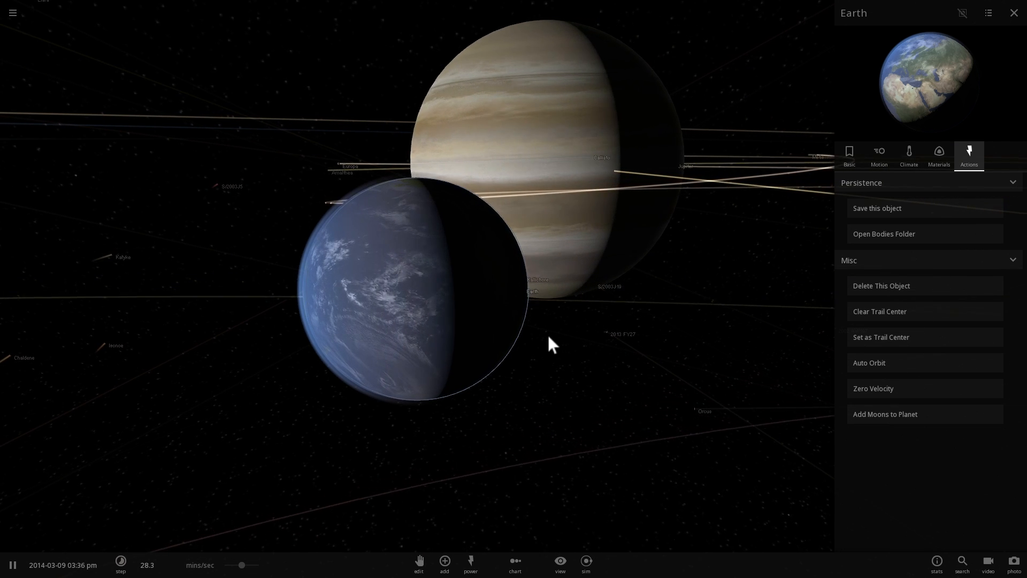
Step: Open Megaclite's Basic properties with its mass and orbital elements
left_click(908, 155)
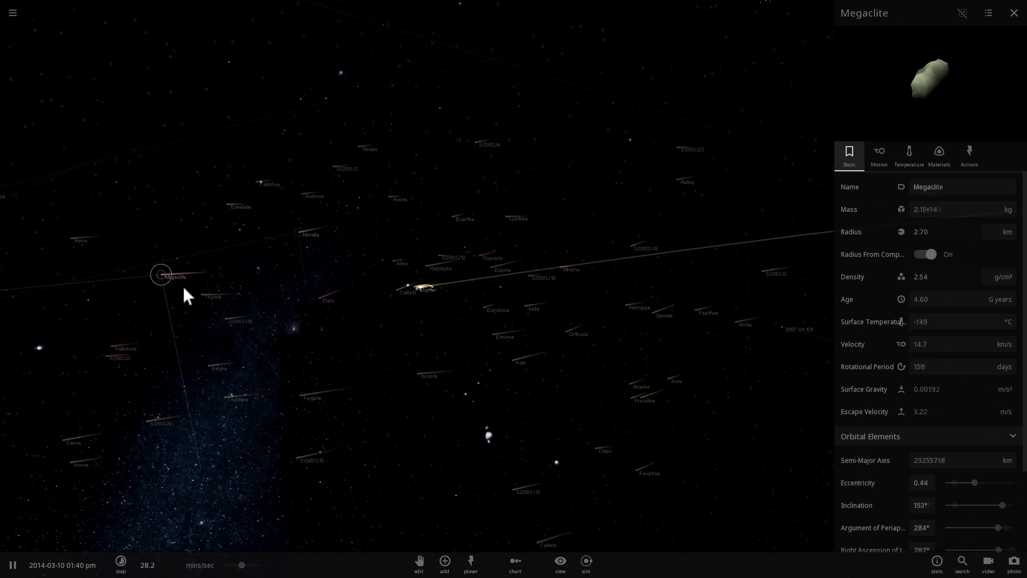
Step: Inspect the small moons Kalyke, Iocaste and another nearby moon in turn
left_click(207, 365)
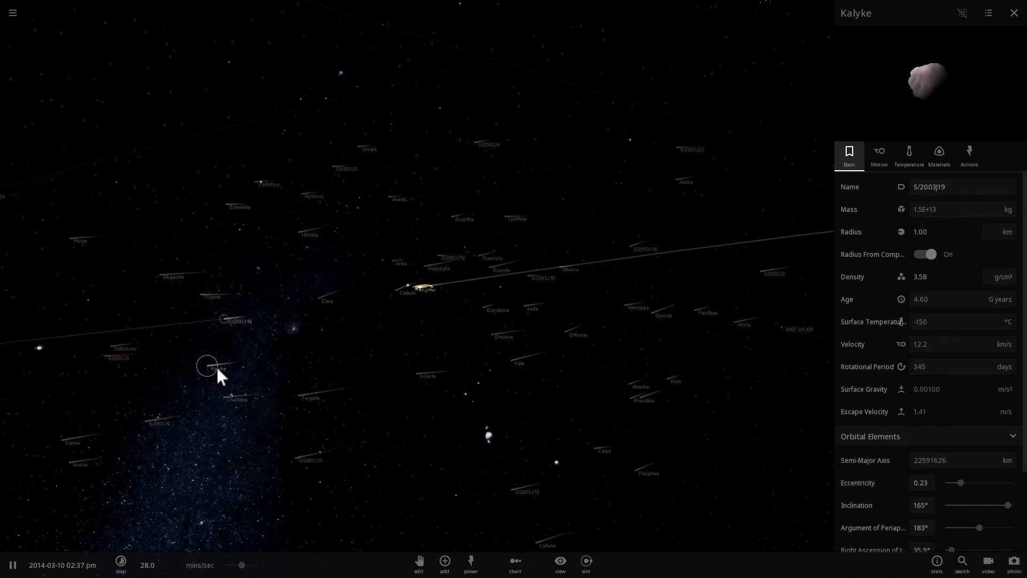
left_click(415, 374)
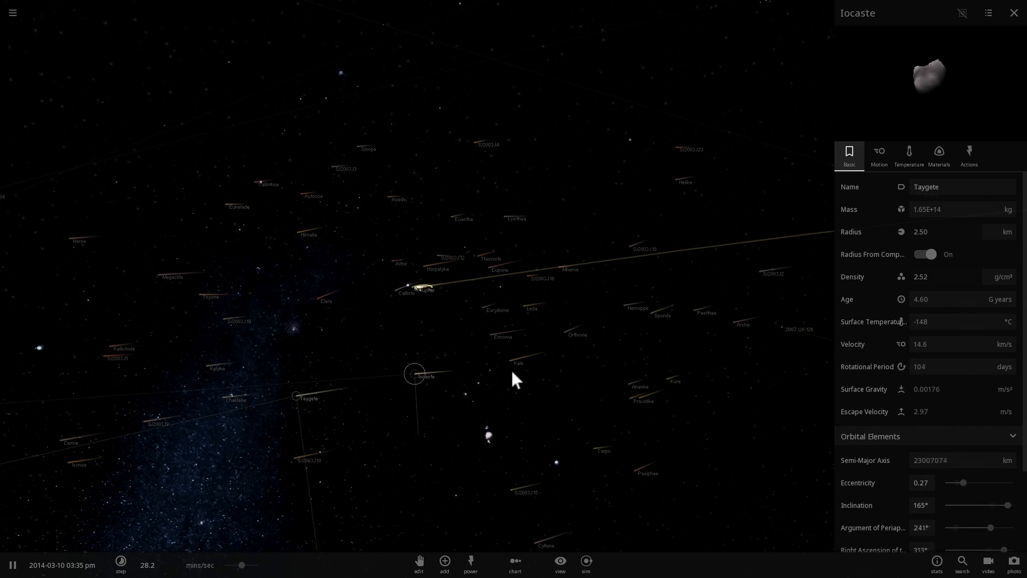
left_click(1013, 12)
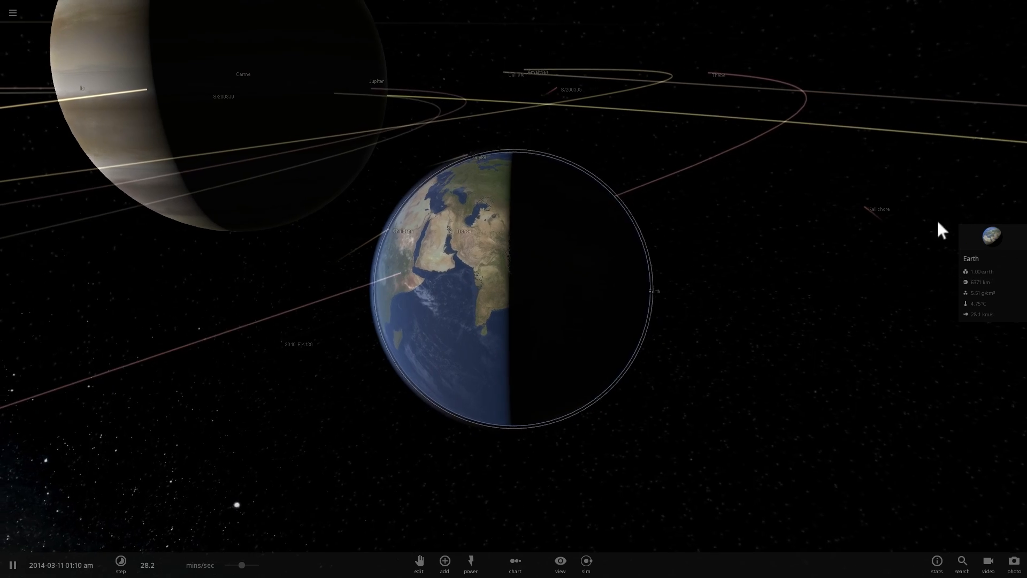
Step: Open Earth's property details and its Motion tab, showing Jupiter as orbit parent
left_click(988, 236)
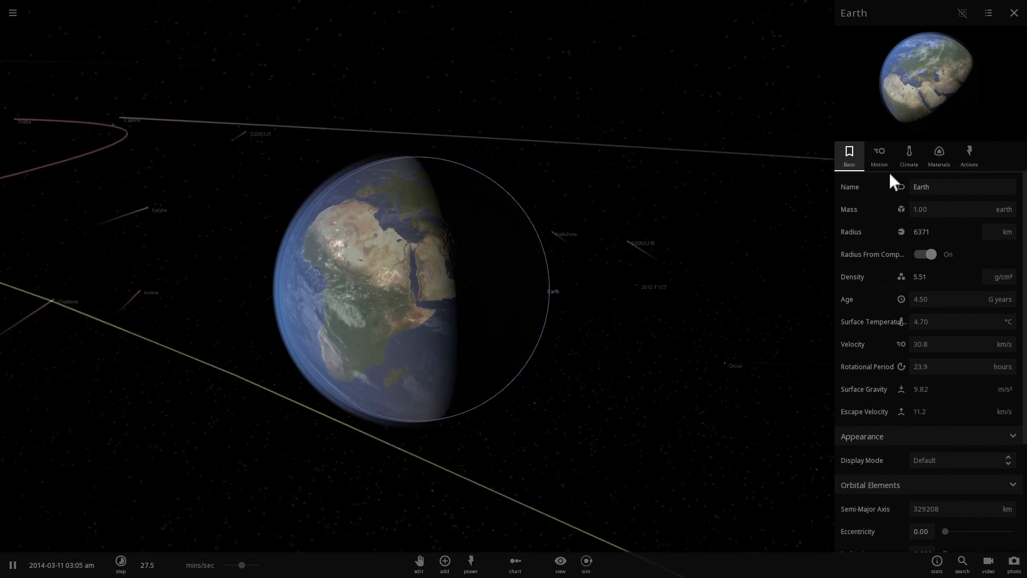
left_click(908, 154)
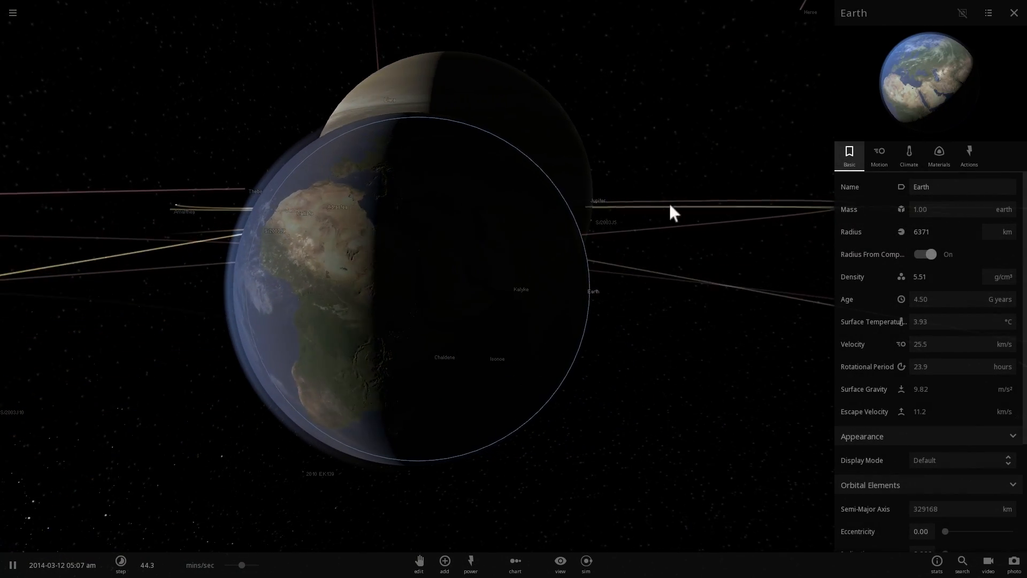
left_click(909, 154)
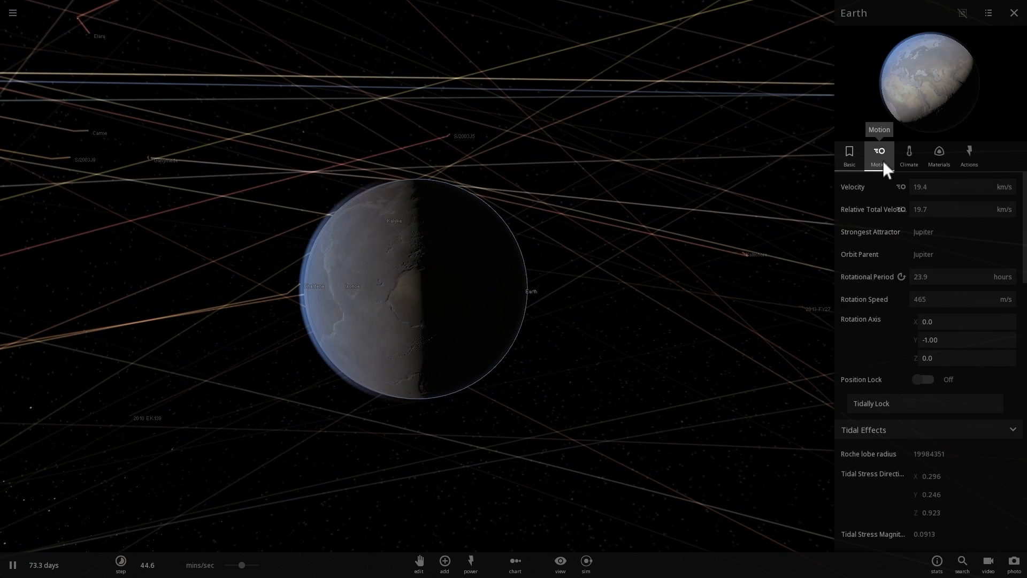
Step: Scroll to Earth's tidal effects and change the tidal heating units
scroll("down", 3)
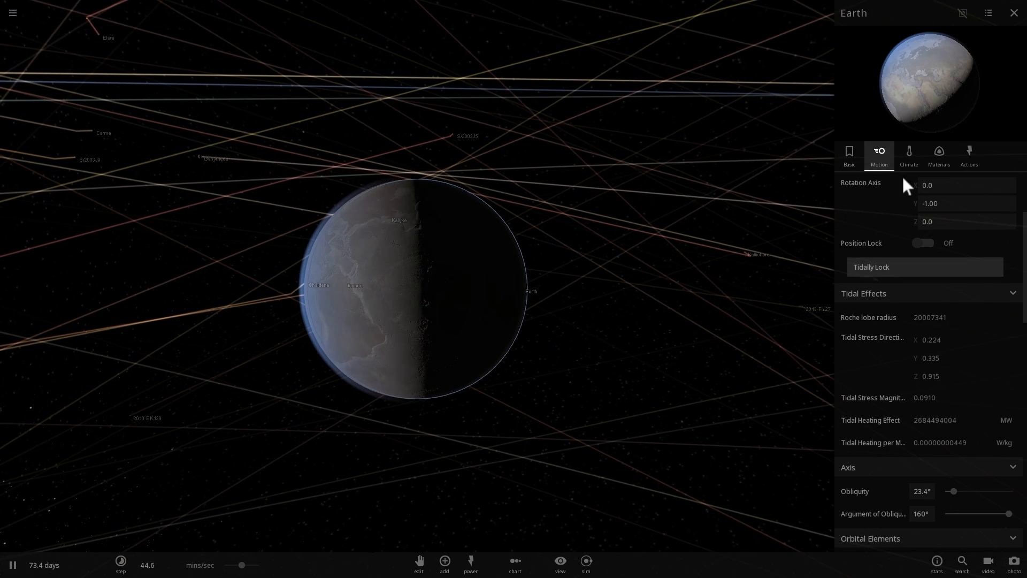
scroll("down", 3)
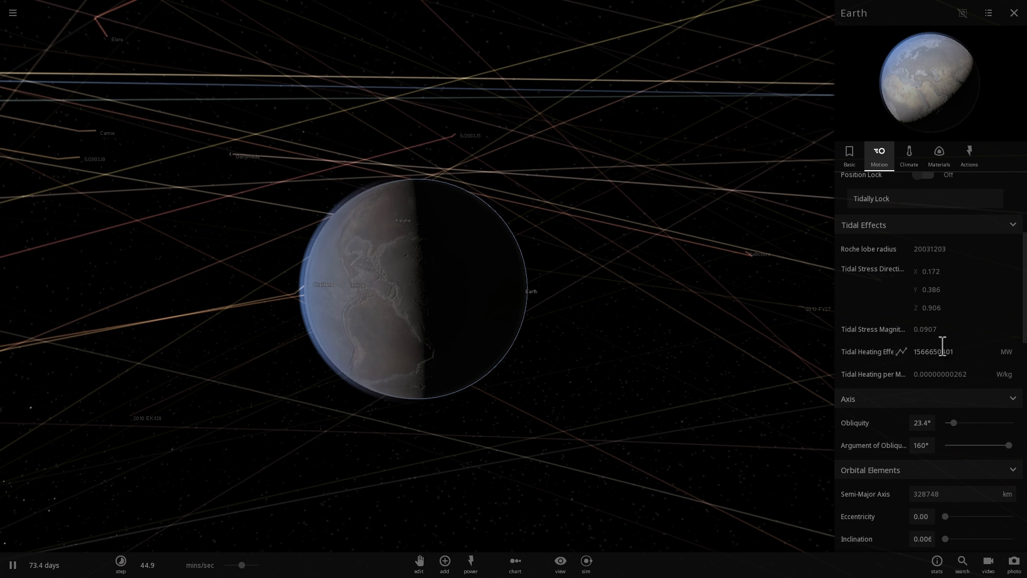
left_click(1007, 353)
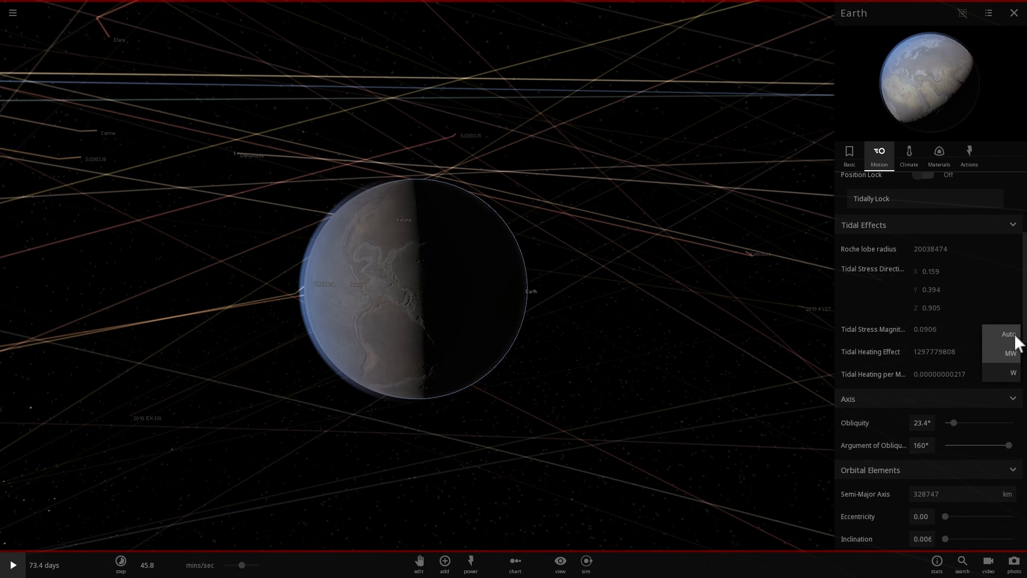
left_click(1009, 353)
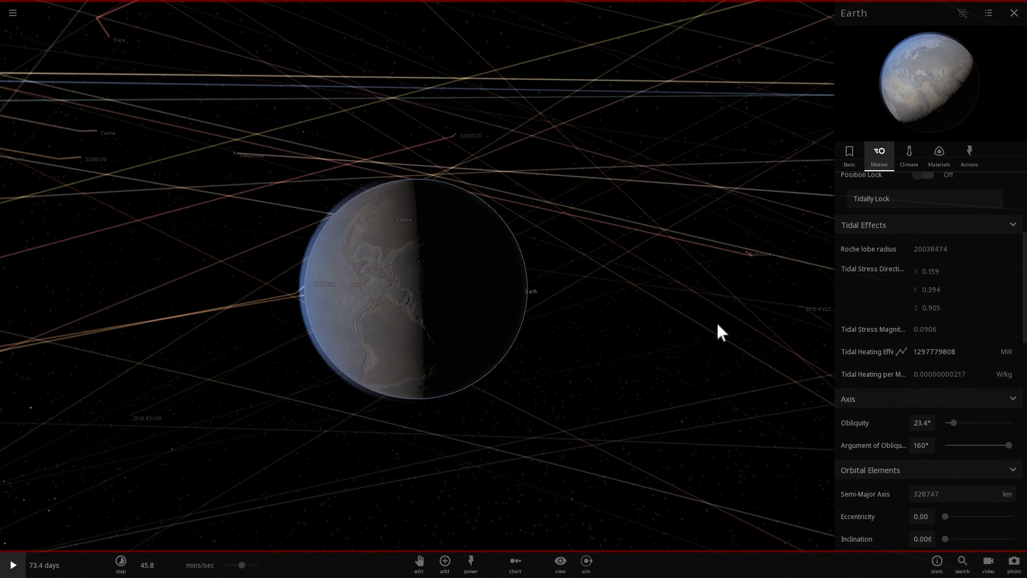
mouse_move(198, 516)
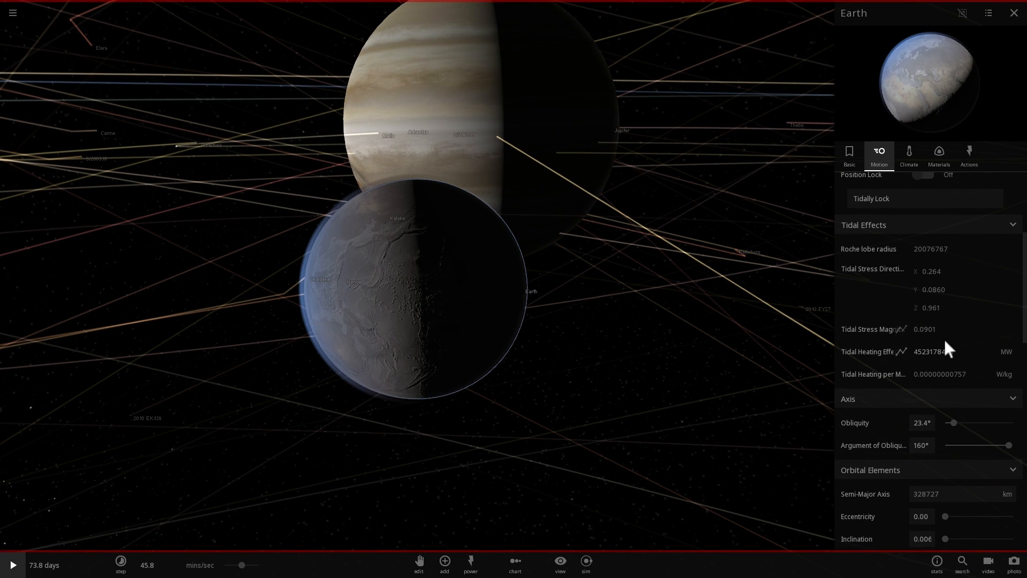
mouse_move(572, 338)
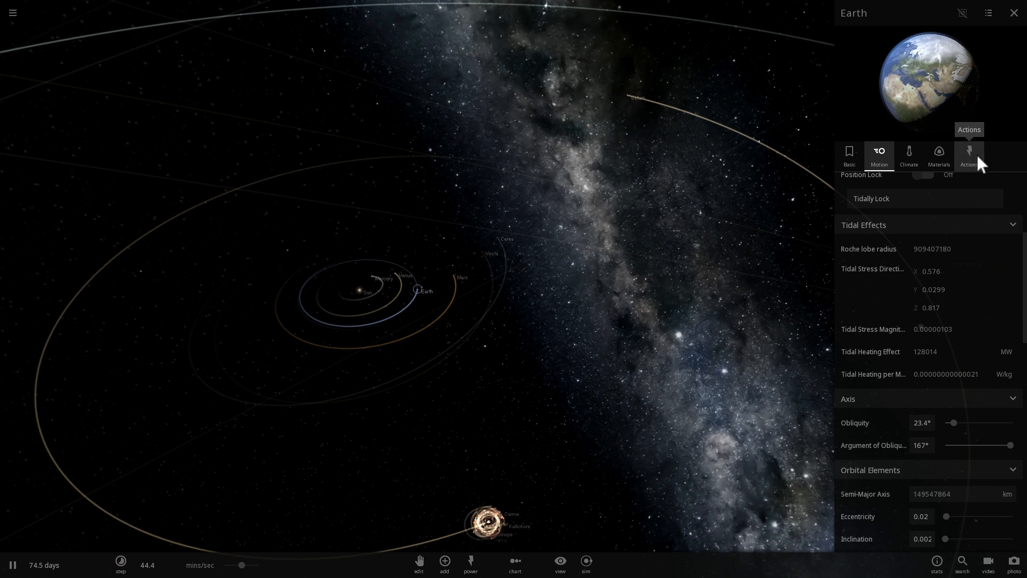
Step: View Earth's actions, then bring Io's tidal effects into view, about 5.5 million MW
left_click(968, 155)
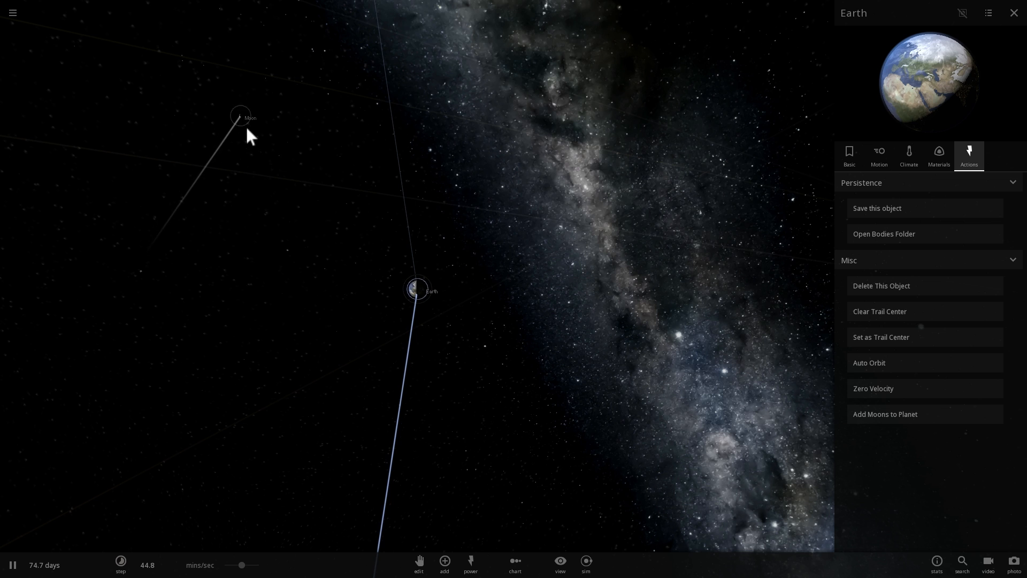
left_click(878, 154)
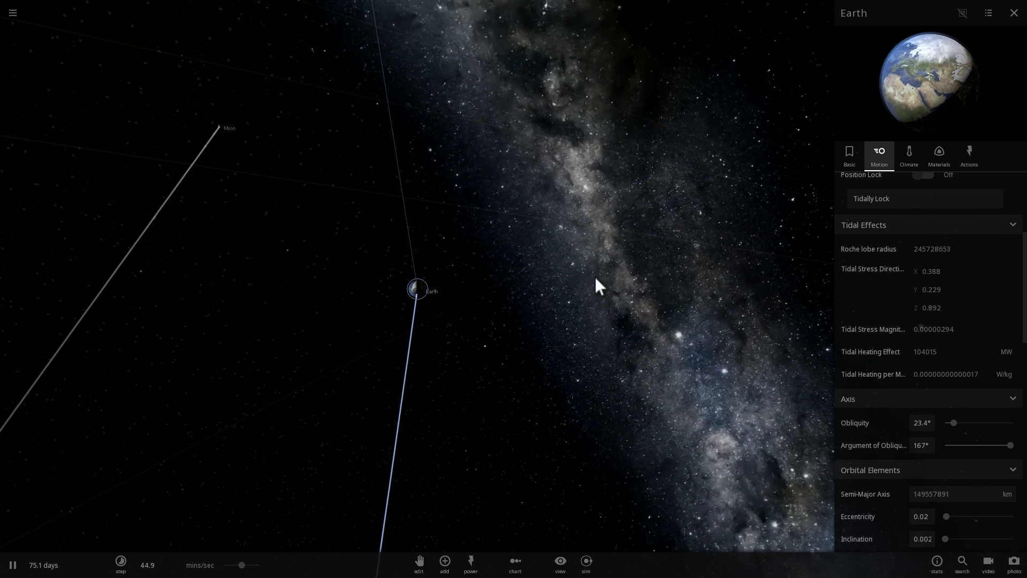
scroll("up", 3)
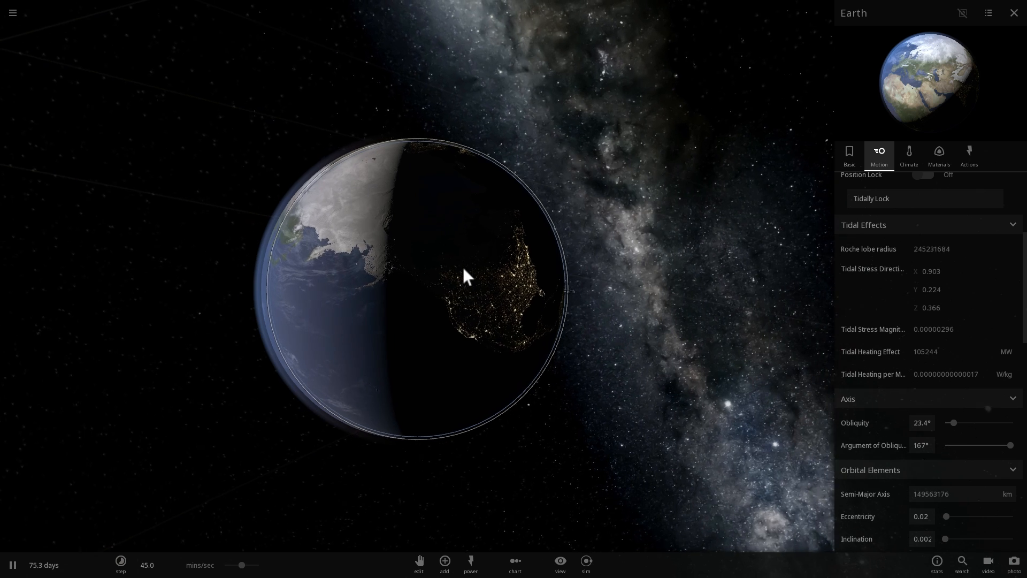
scroll("down", 3)
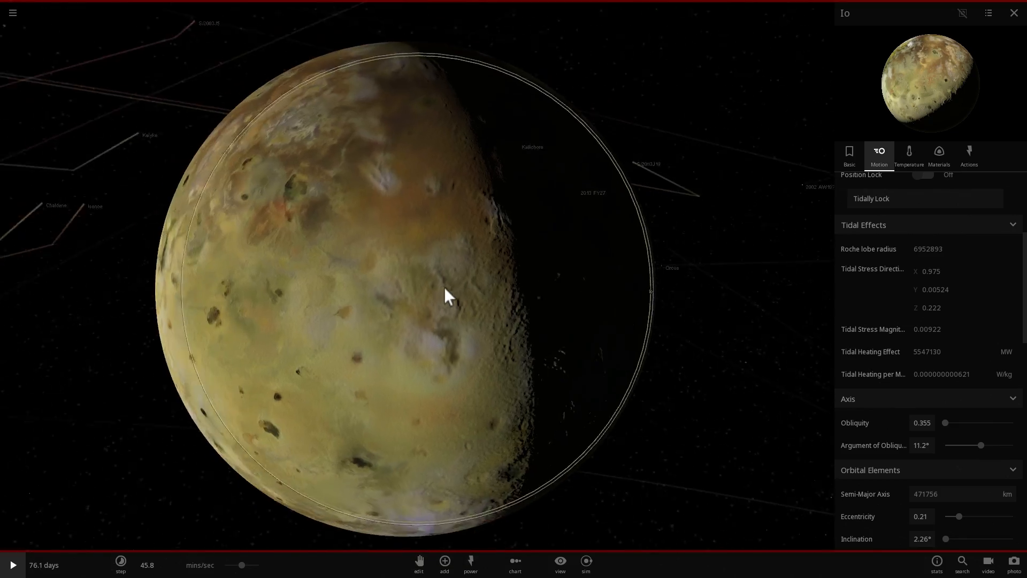
Step: Select the frozen Earth and scroll to its tidal heating, about 4 billion MW
left_click(12, 564)
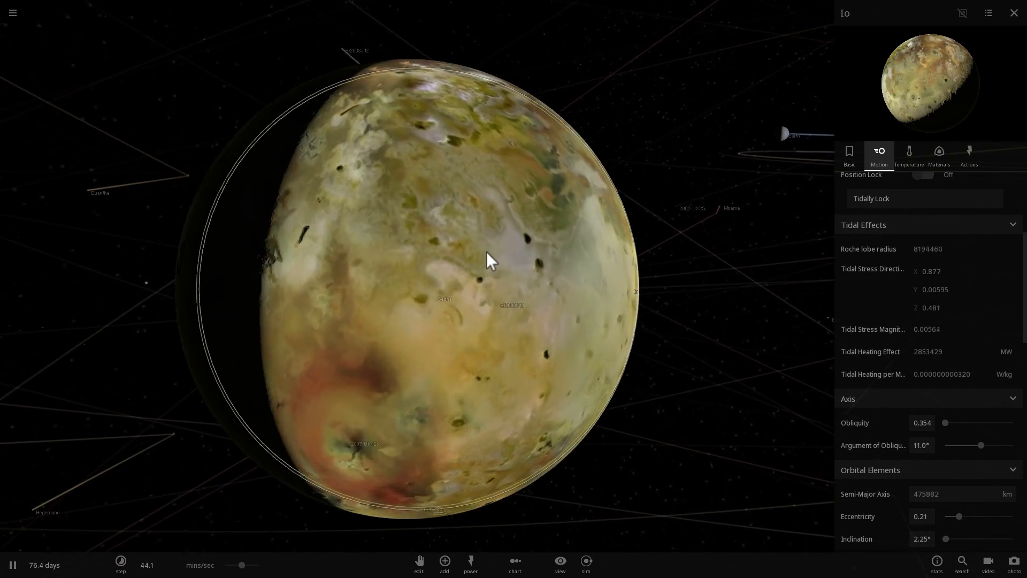
scroll("down", 3)
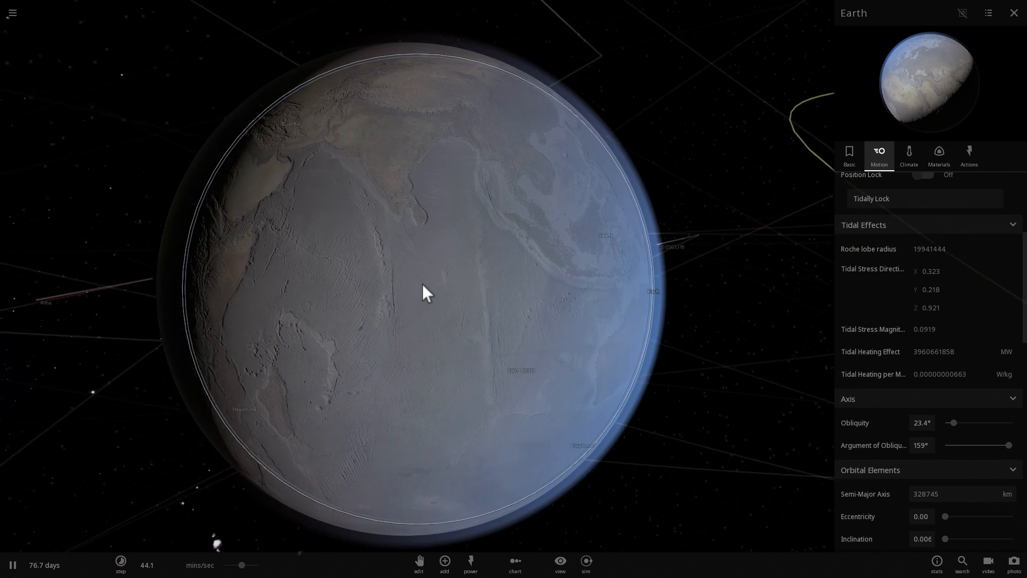
Step: Show Earth's Climate readings with the surface temperature graph near -30.5 °C
left_click(908, 154)
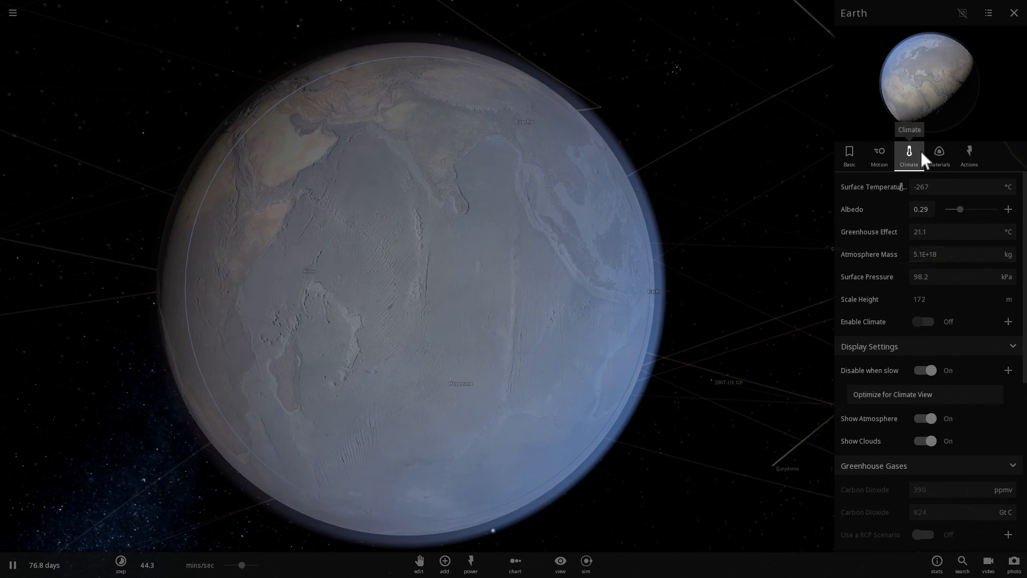
mouse_move(937, 152)
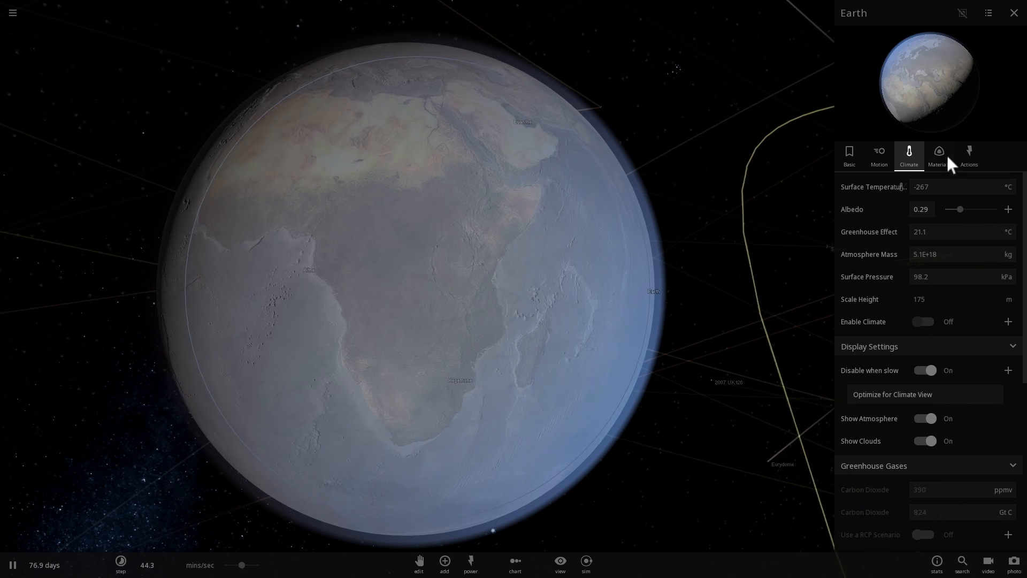
left_click(878, 155)
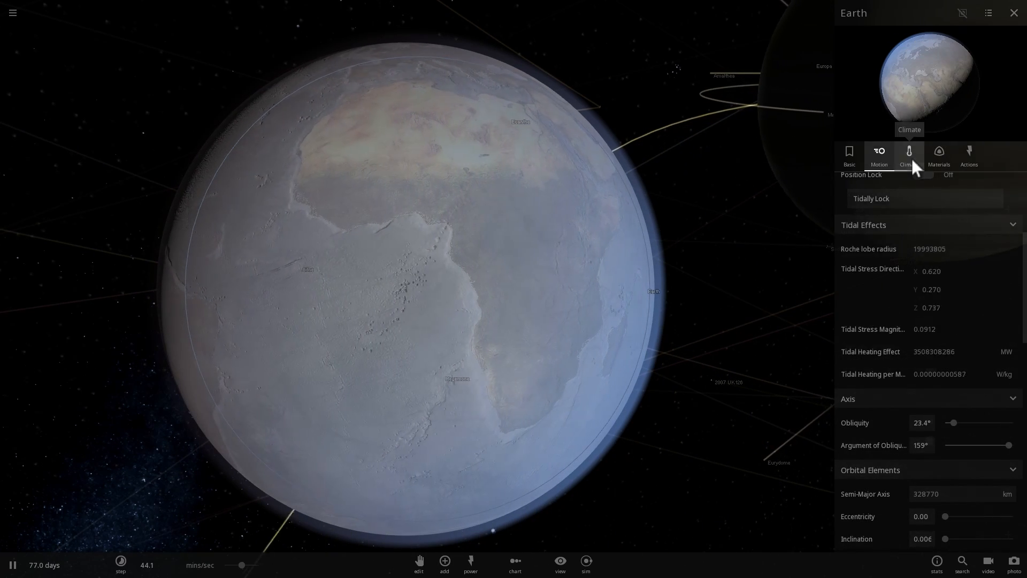
left_click(908, 155)
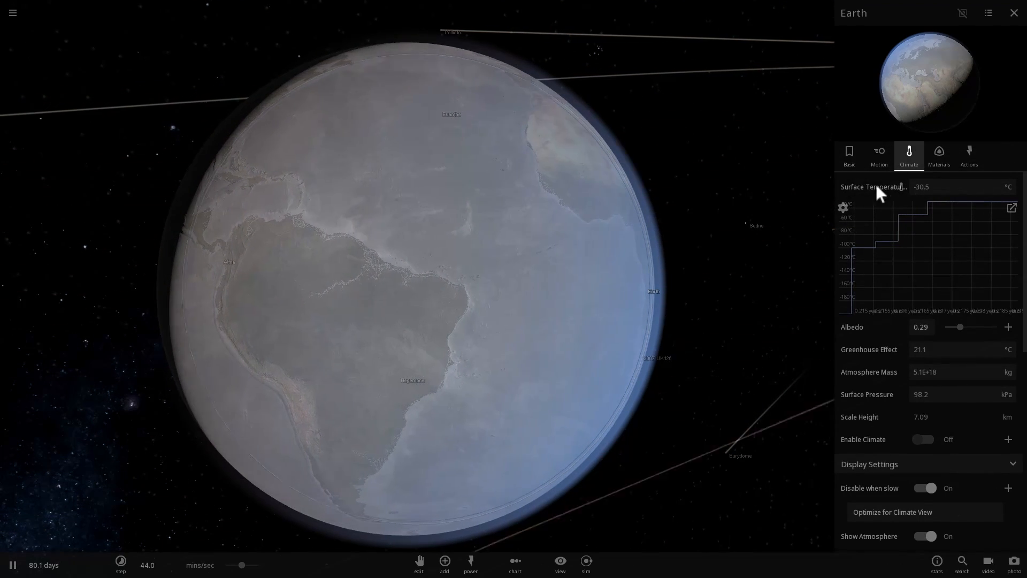
Step: Raise Earth's surface temperature to a high value in the Climate tab
left_click(878, 155)
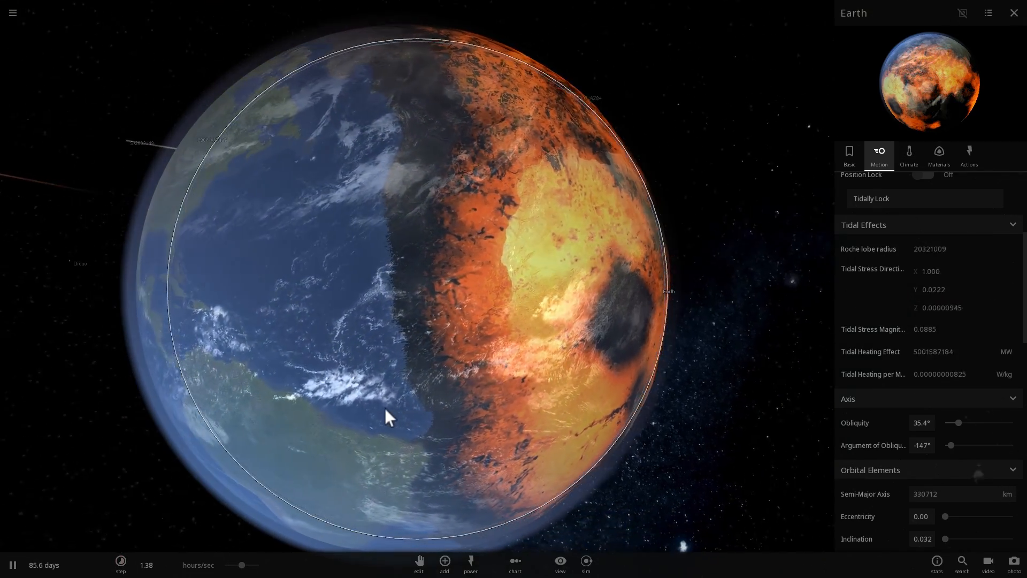
Step: Zoom out so half-molten Earth appears in front of Jupiter
scroll("down", 3)
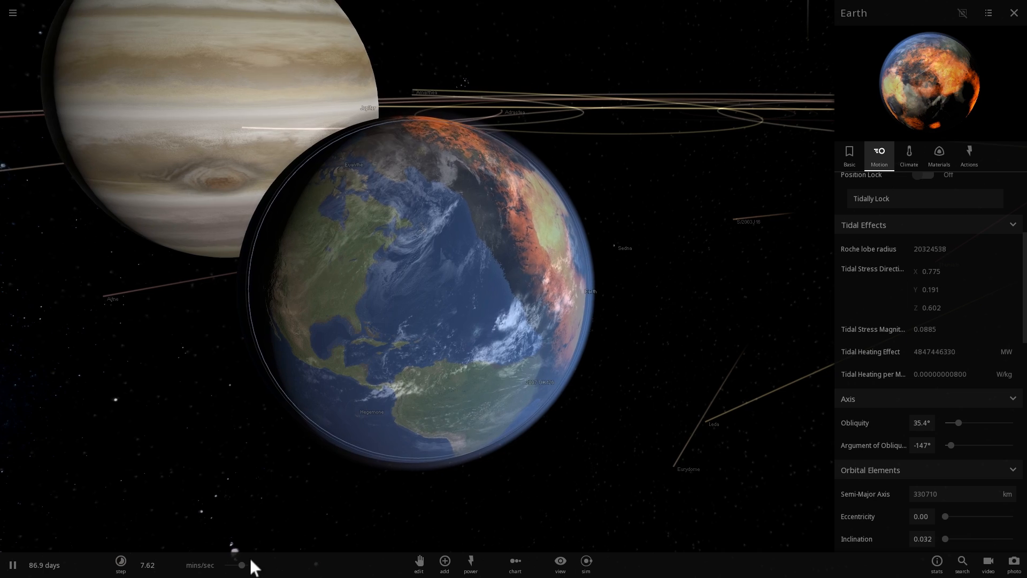
Step: Set time speed to about 13 hours/sec and show Earth's climate near 4.76 °C
left_click_drag(245, 564, 242, 565)
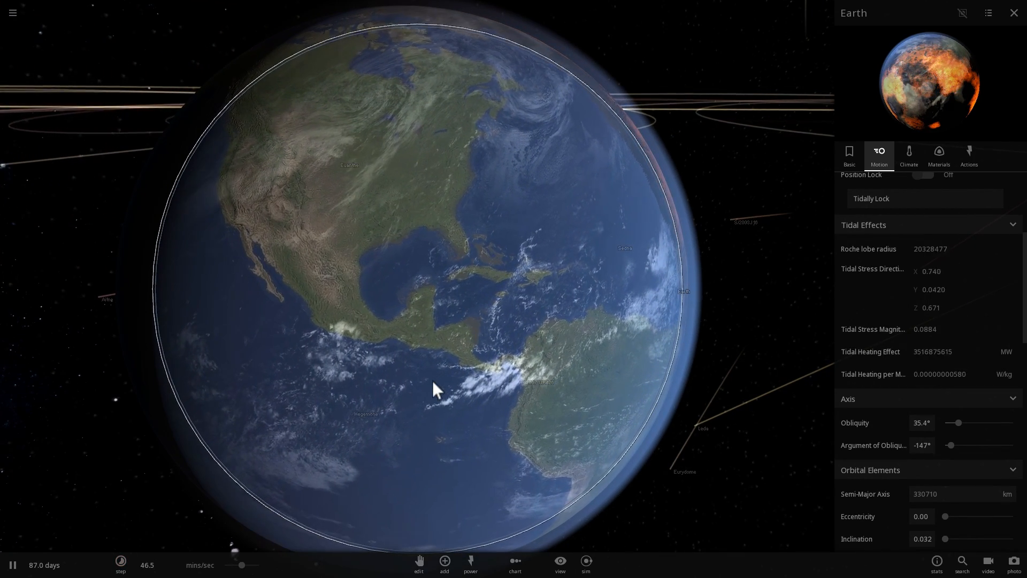
left_click_drag(242, 565, 260, 565)
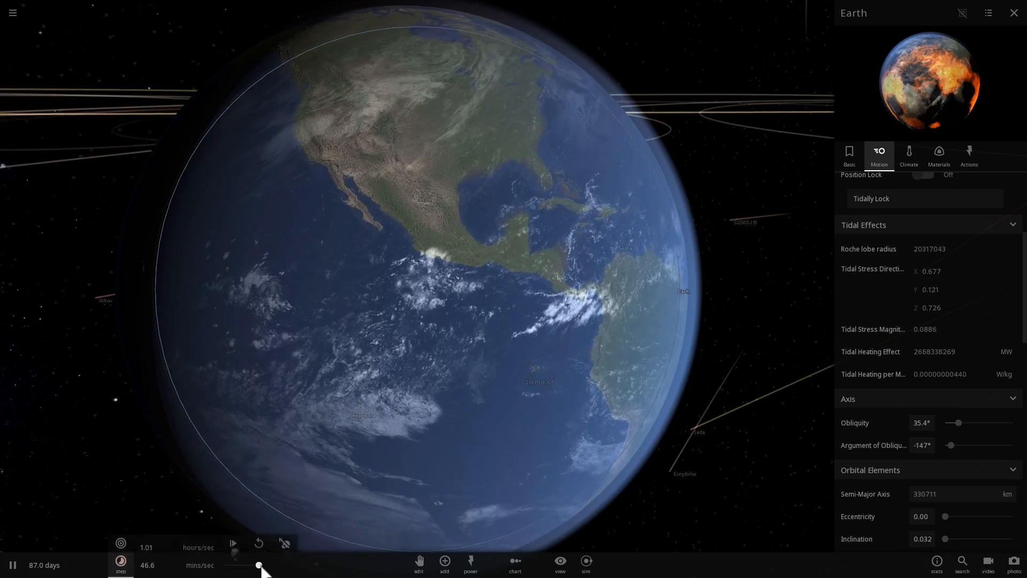
left_click_drag(258, 565, 241, 565)
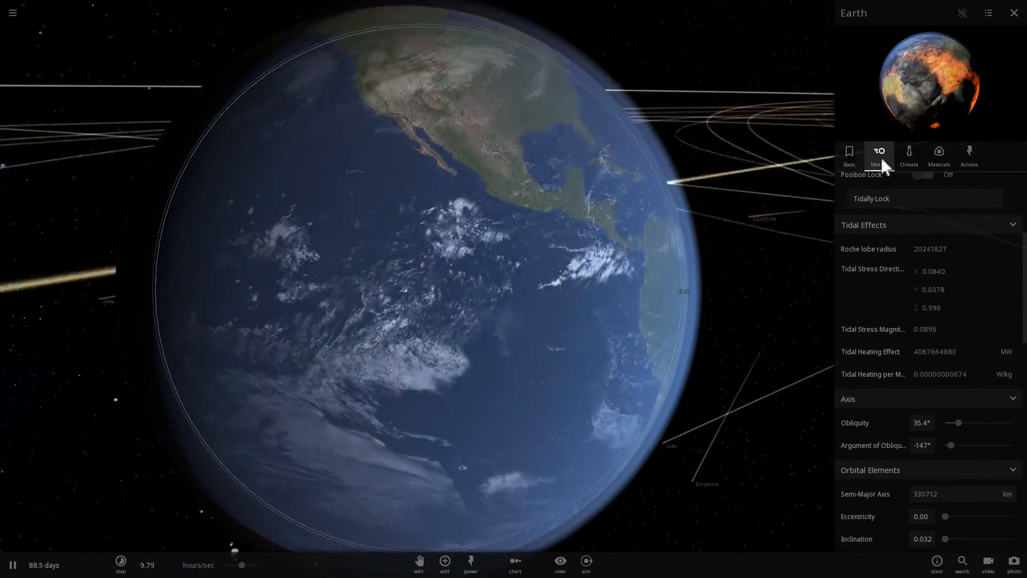
left_click(908, 156)
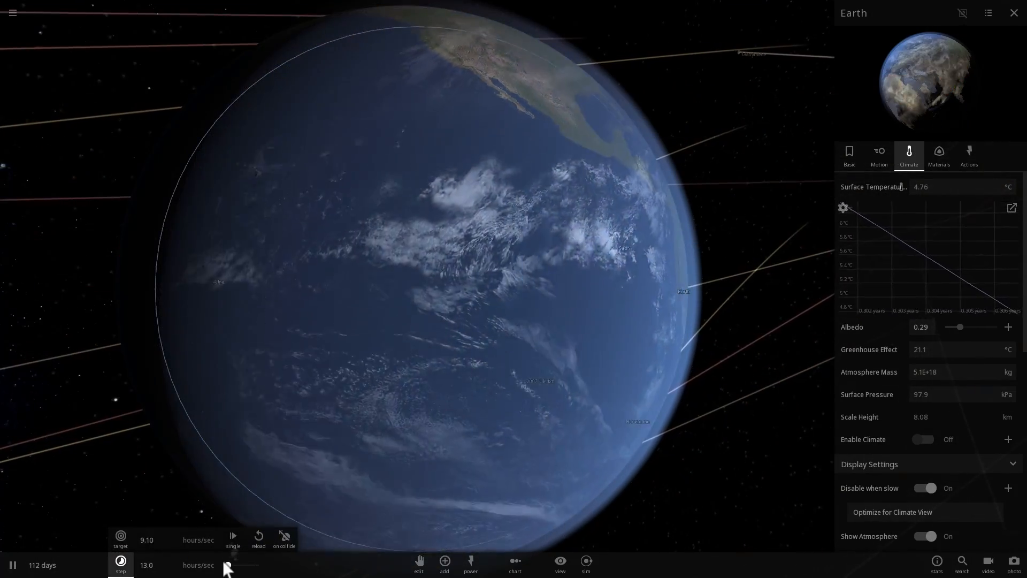
Step: Let Earth refreeze near -44.6 °C, slowing time to 30 minutes/sec and orbiting the view
left_click_drag(226, 564, 241, 565)
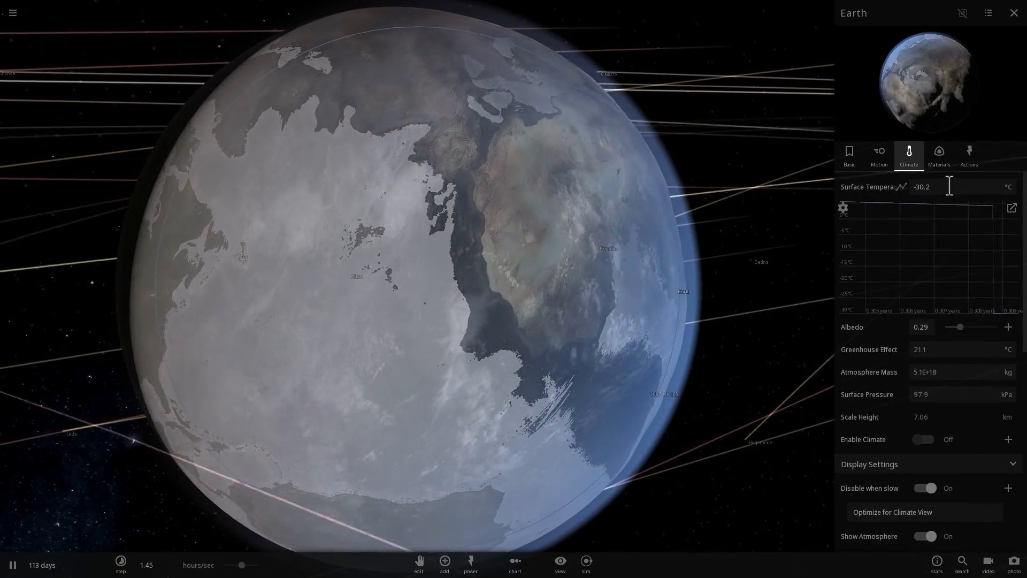
type("-40")
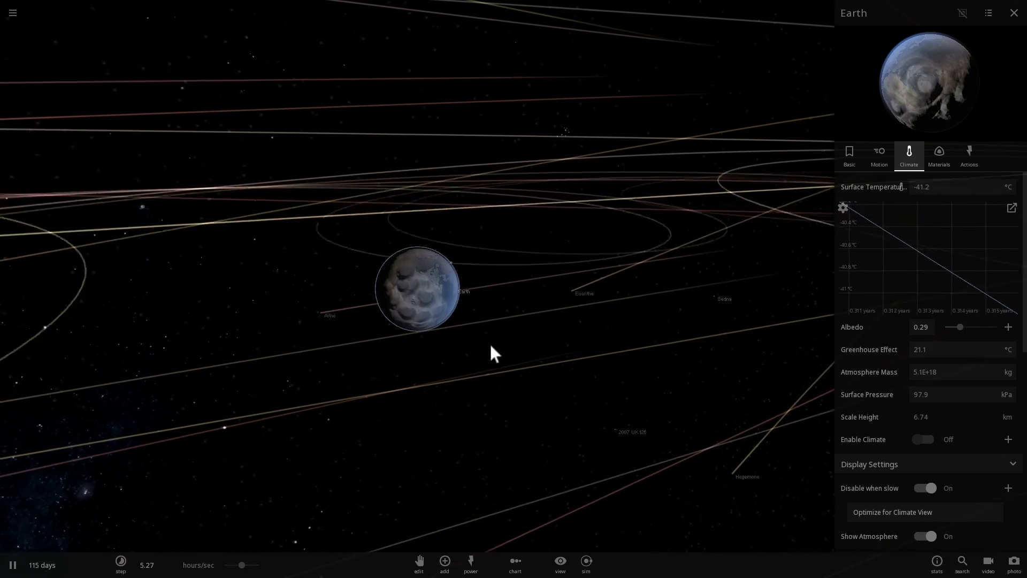
scroll("up", 3)
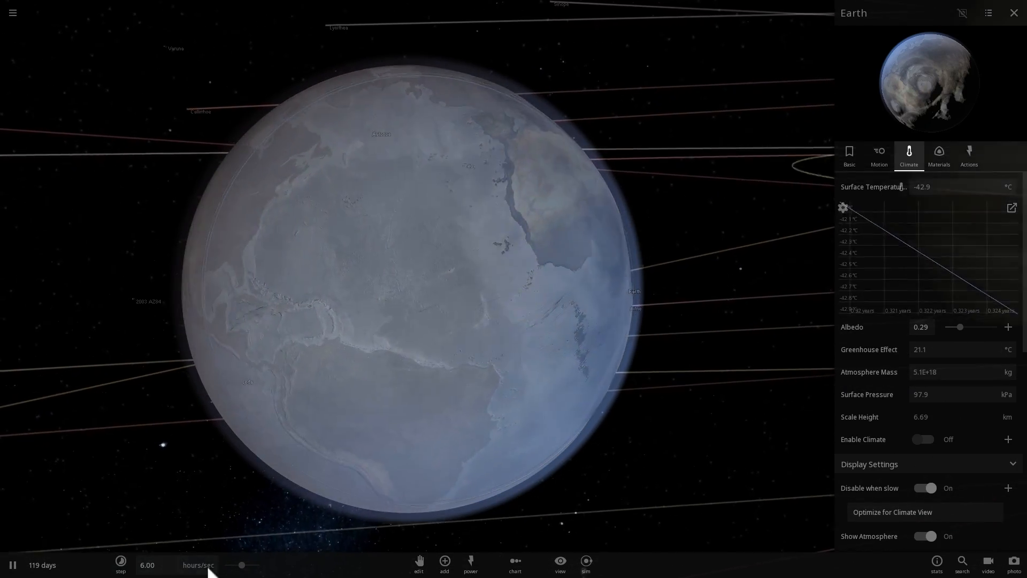
left_click(120, 565)
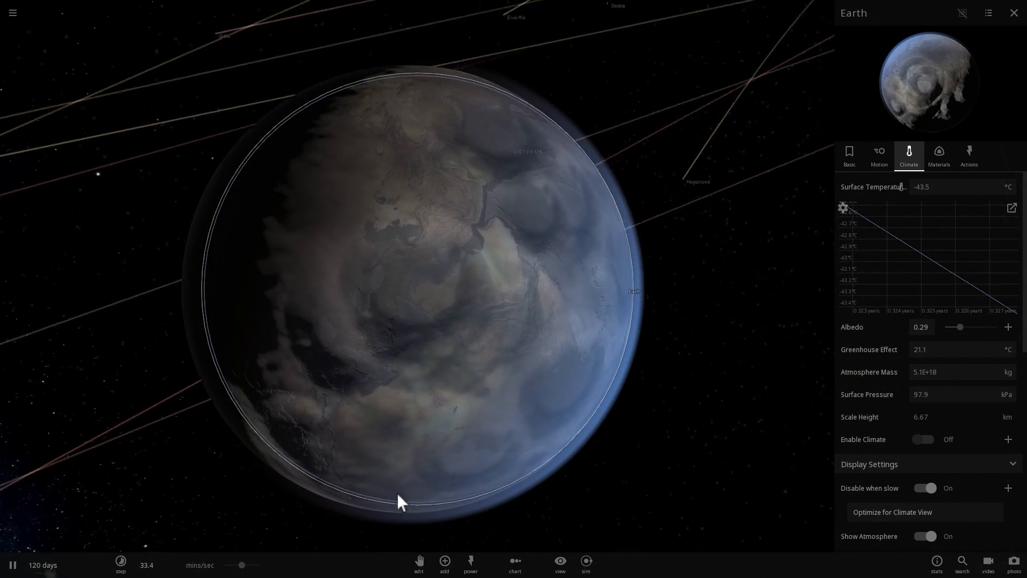
left_click_drag(401, 502, 391, 449)
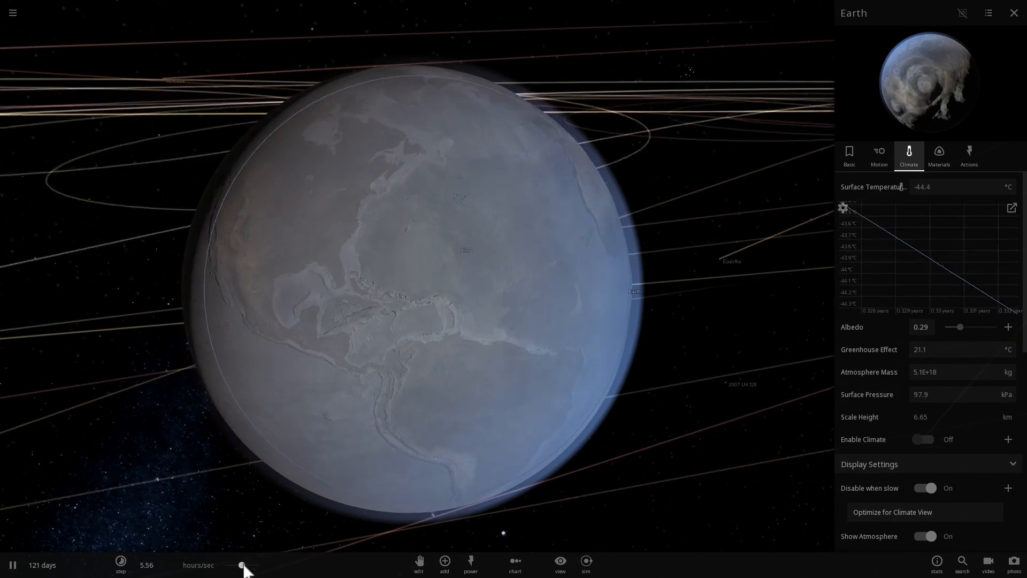
left_click(120, 564)
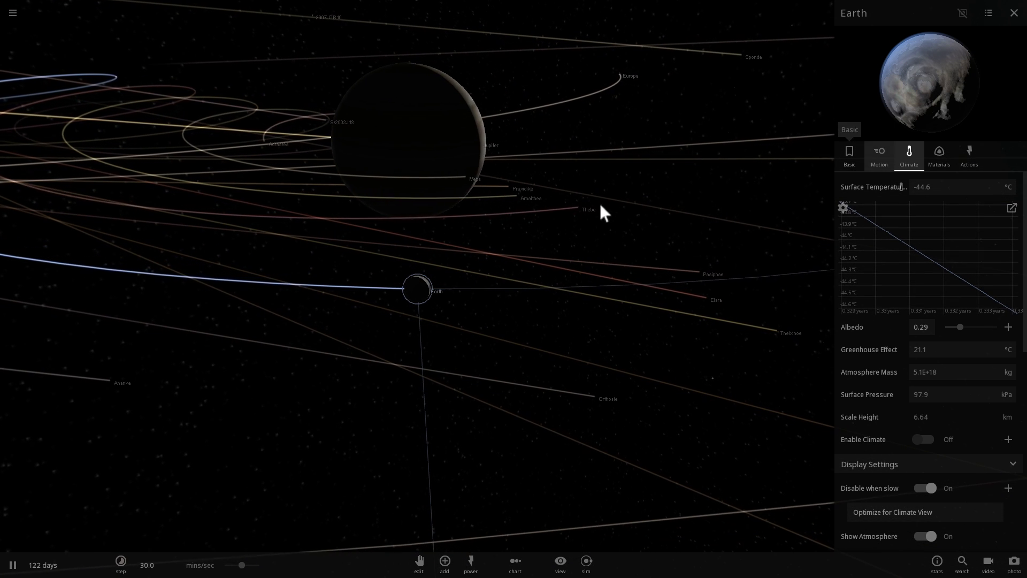
Step: Check Earth's Motion tab, then its Materials: 24.5% iron, 75.5% silicate
left_click(879, 155)
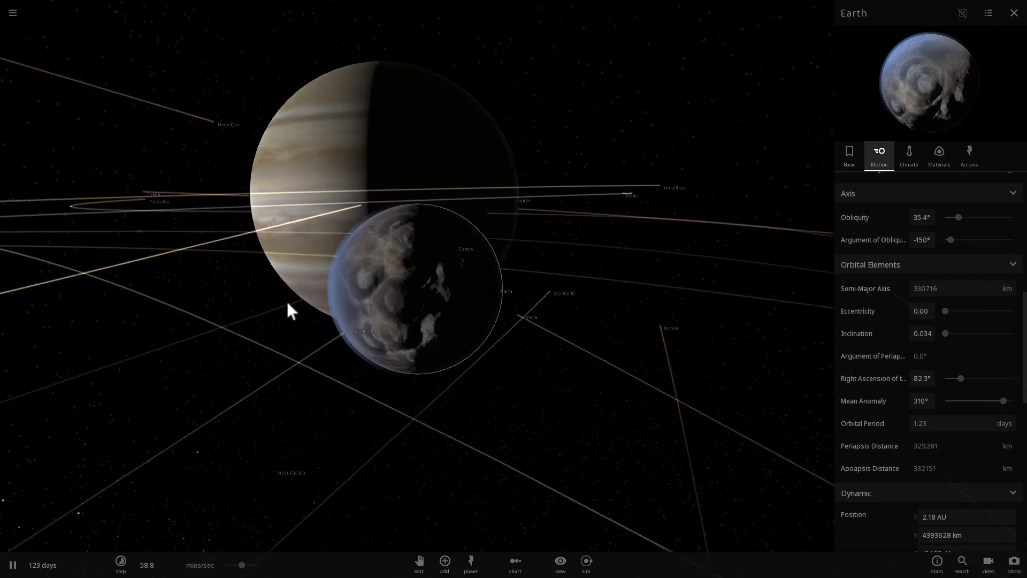
left_click(937, 155)
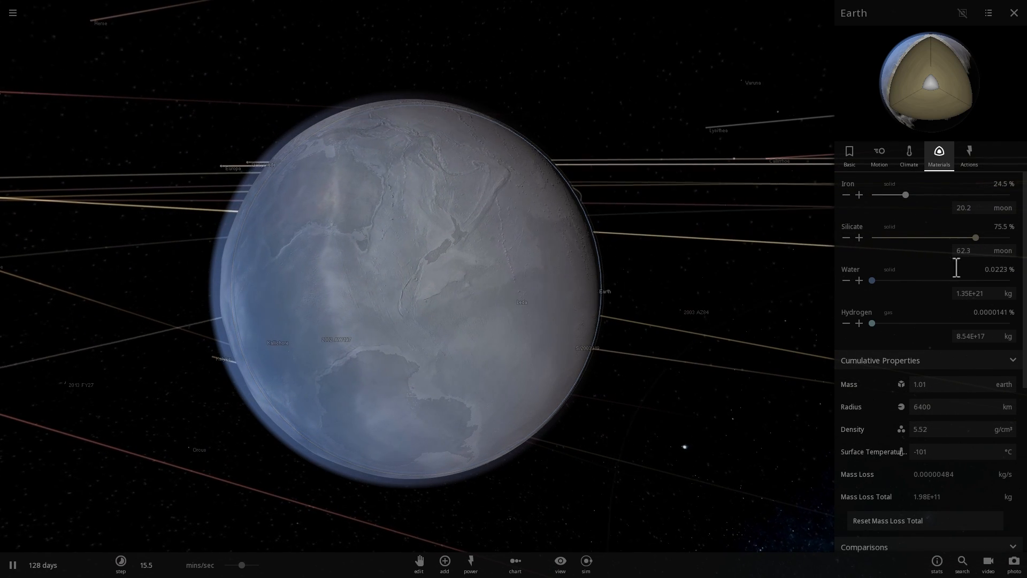
scroll("down", 3)
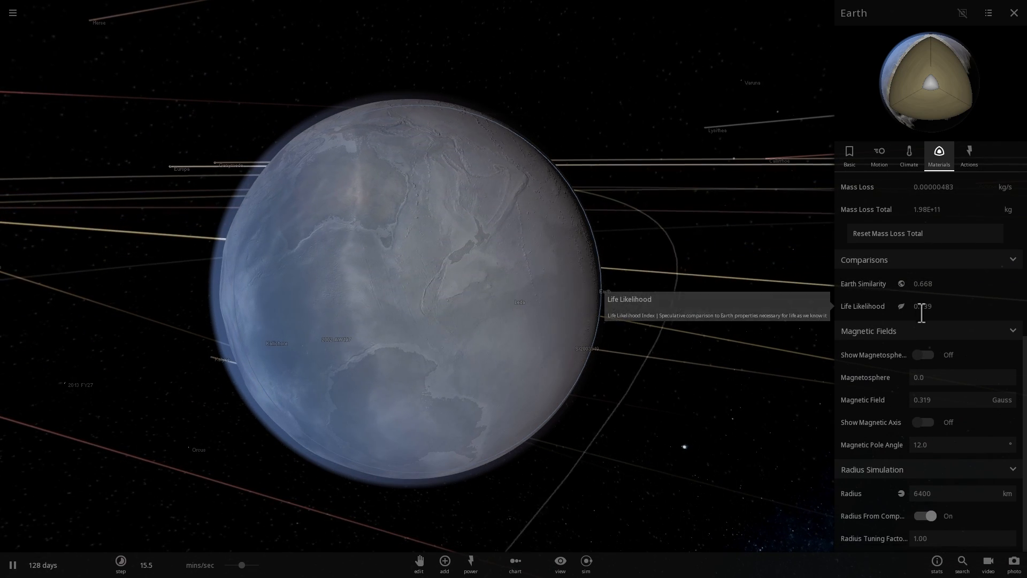
left_click(923, 354)
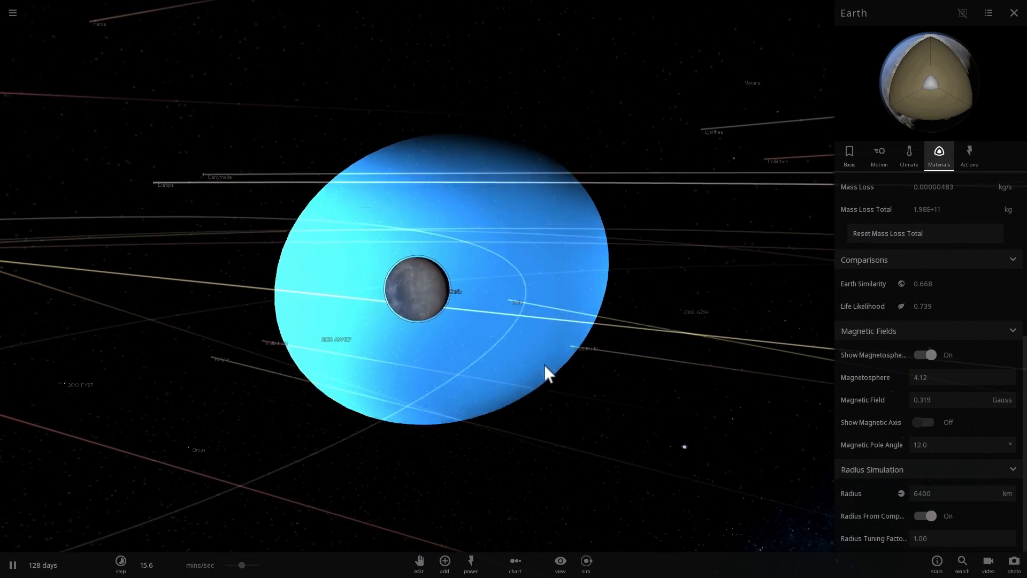
left_click(924, 354)
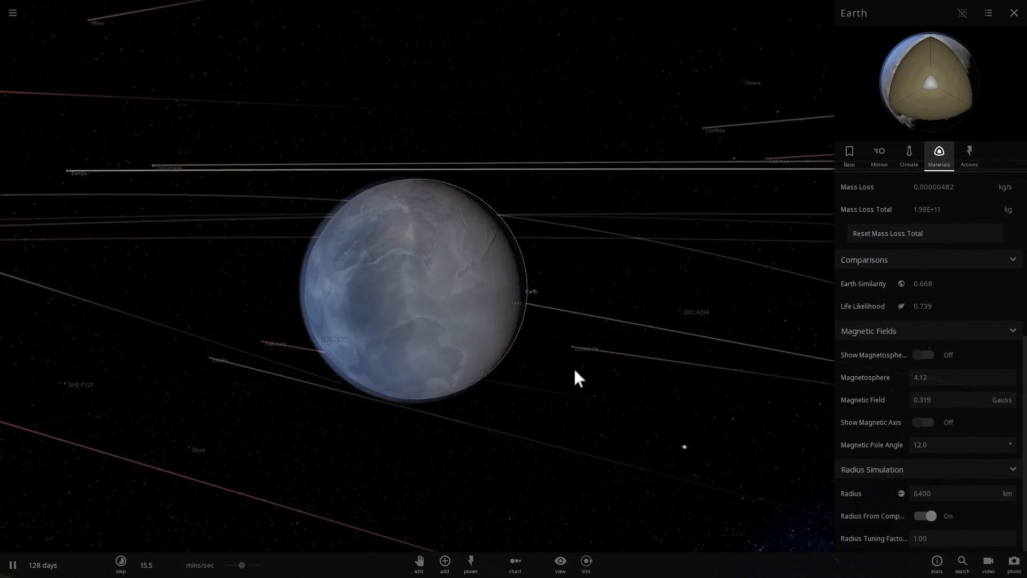
scroll("up", 3)
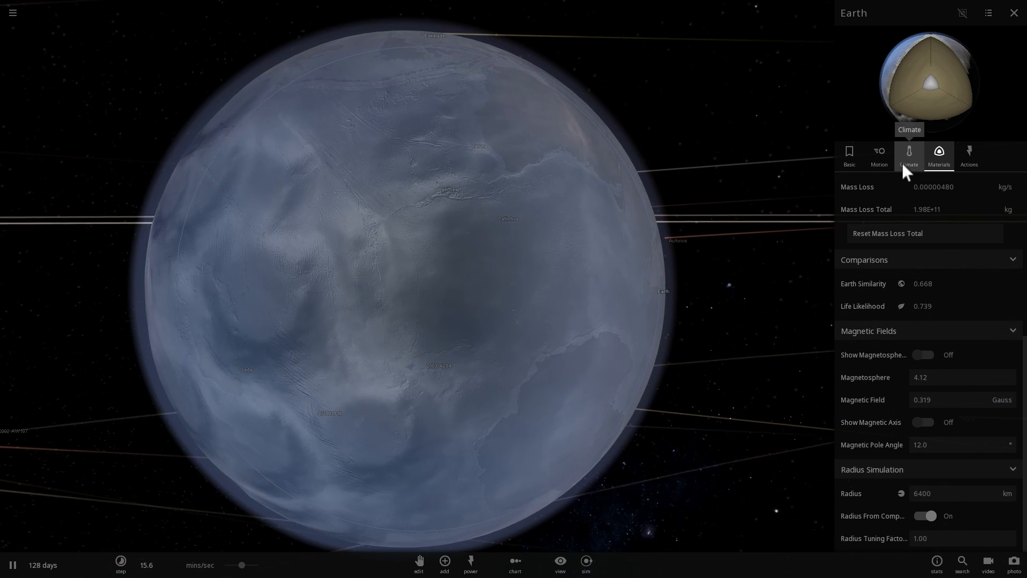
Step: Show Earth's climate, speed up time, and zoom out to Jupiter's basic properties
left_click(908, 155)
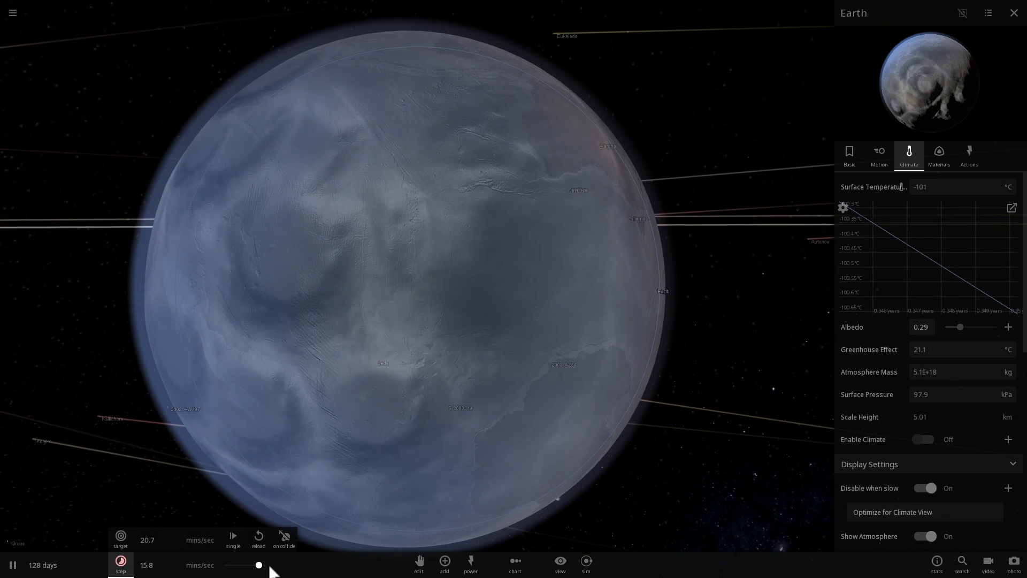
left_click_drag(257, 565, 240, 565)
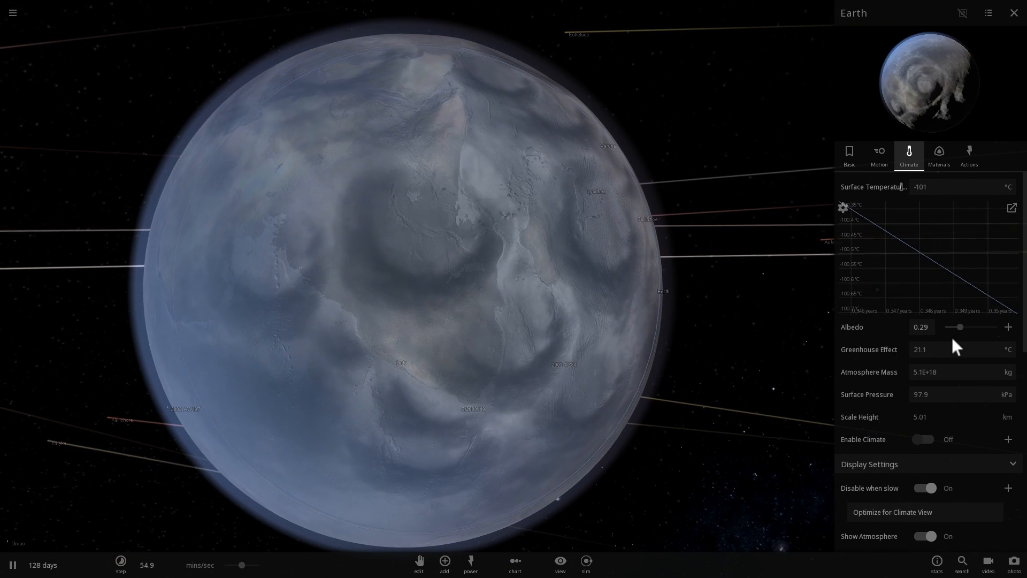
scroll("down", 3)
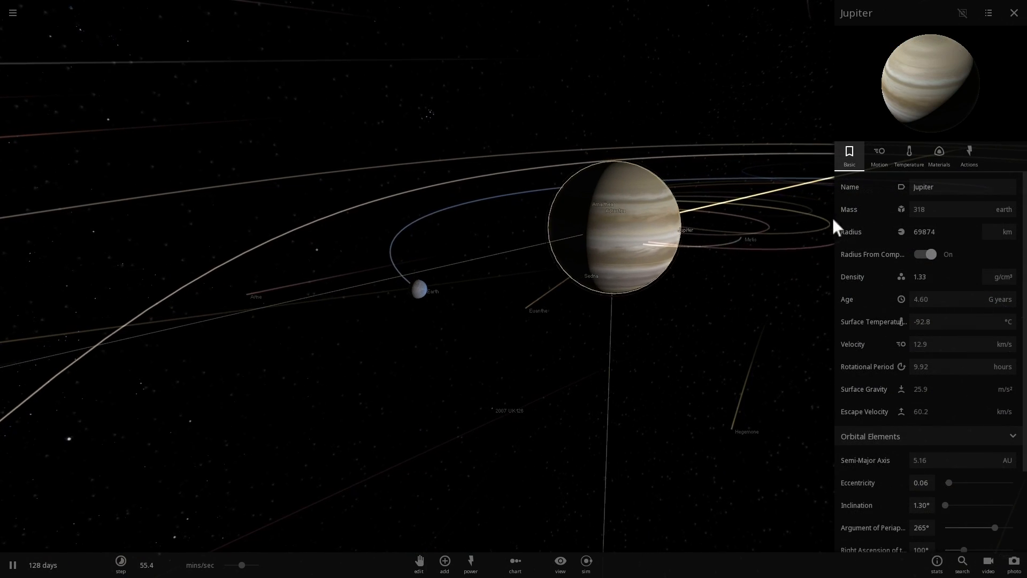
Step: Show Earth's Basic tab: 1.01 Earth masses, 18.3 km/s, looping around Jupiter
left_click(909, 154)
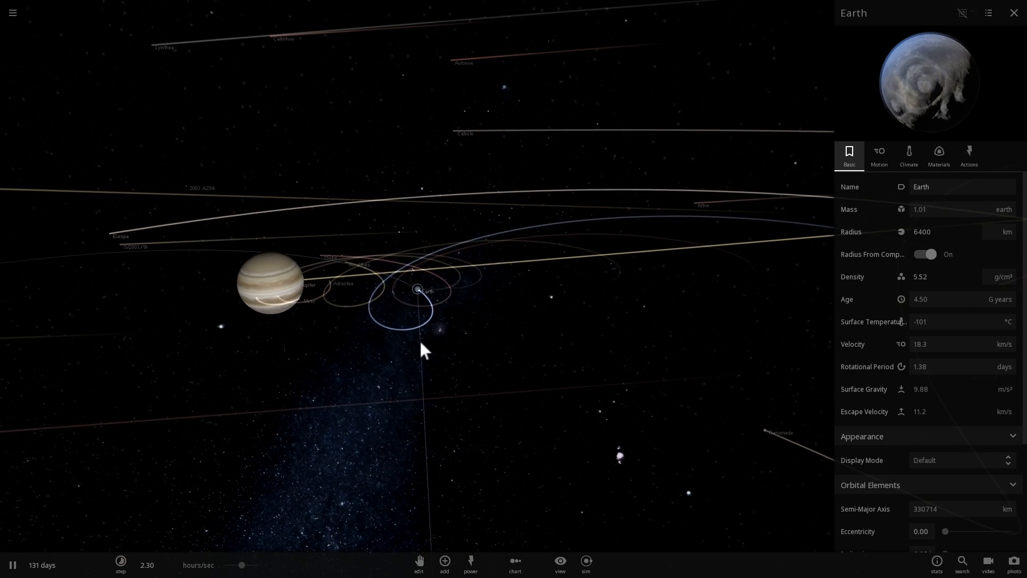
Step: Select Ganymede and view its −164 °C temperature for comparison with Earth
left_click(432, 296)
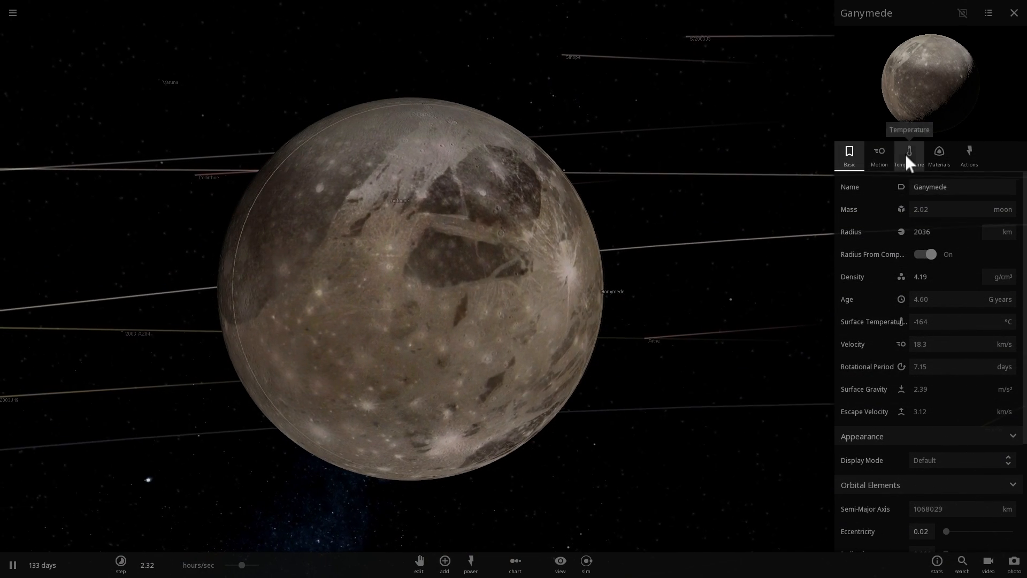
left_click(908, 155)
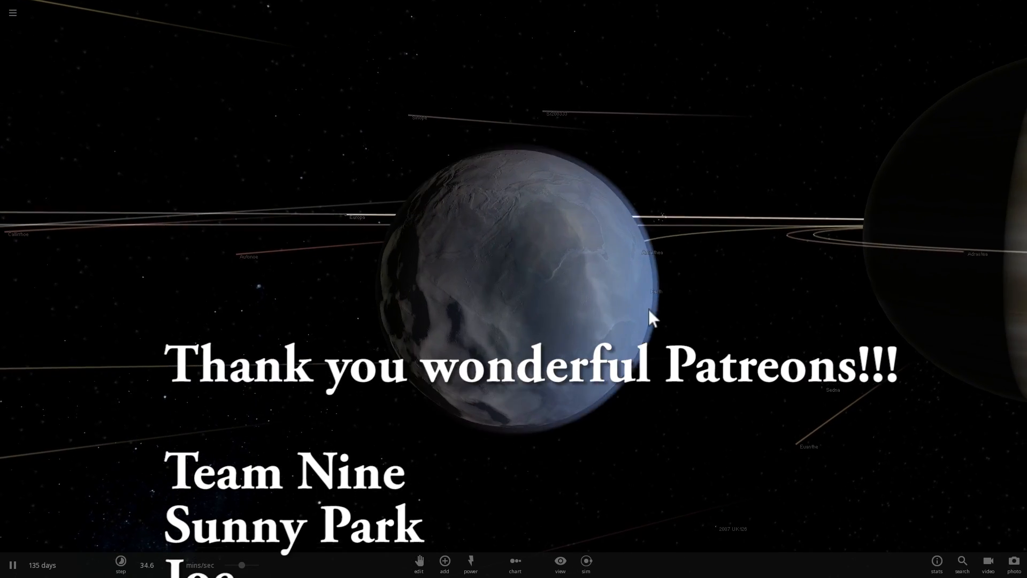
Step: Open the Power menu listing explode, pulse and fireworks
left_click(469, 565)
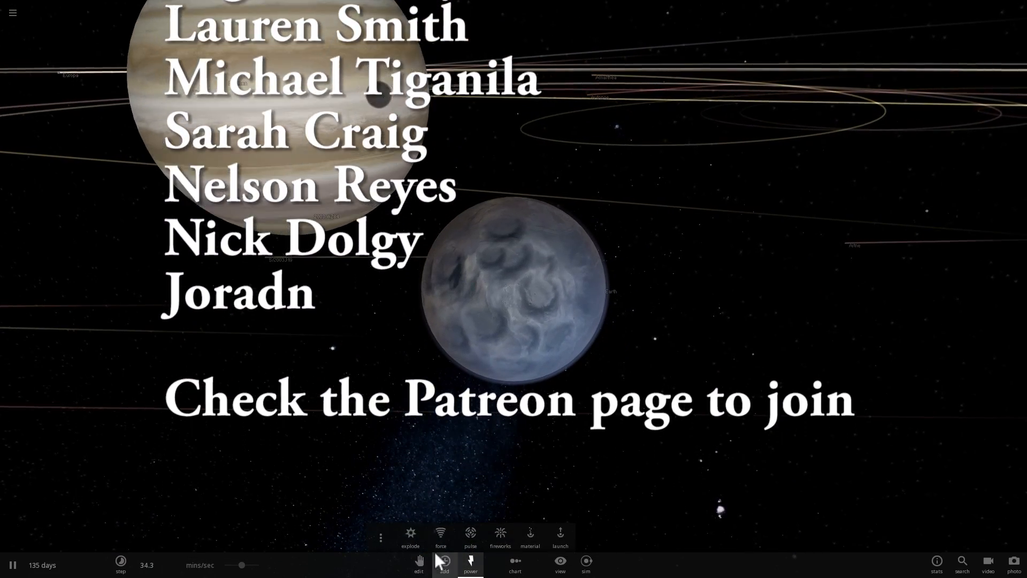